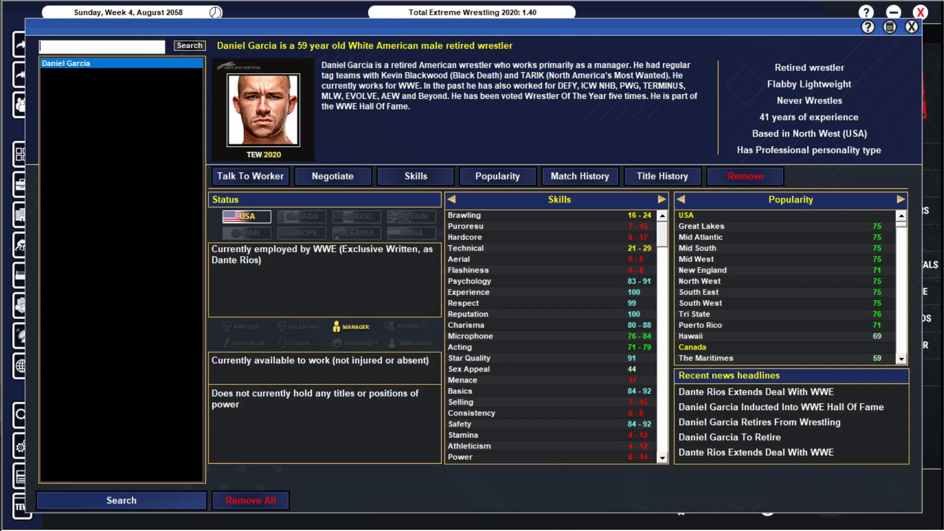
Step: Read Garcia's news archive stories on leaving TERMINUS, the AEW contract extension and the MLW hiring
left_click(756, 391)
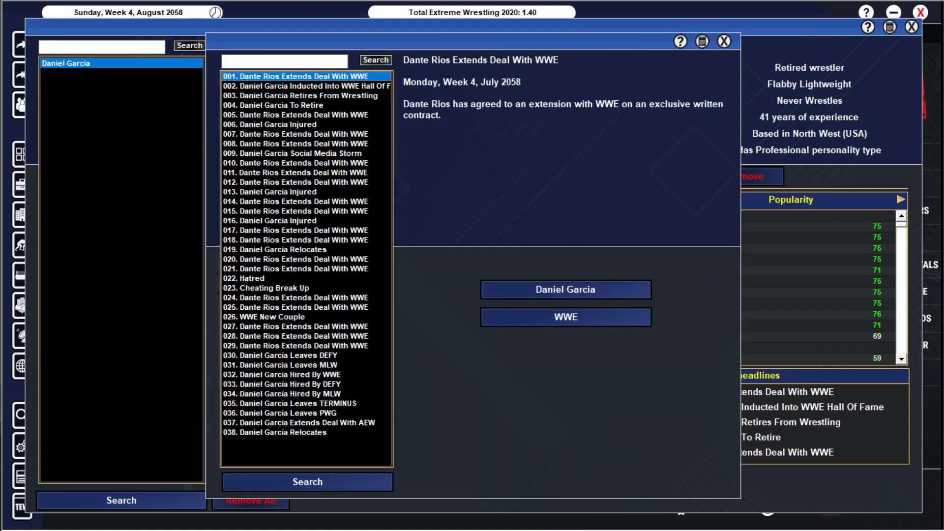
left_click(304, 423)
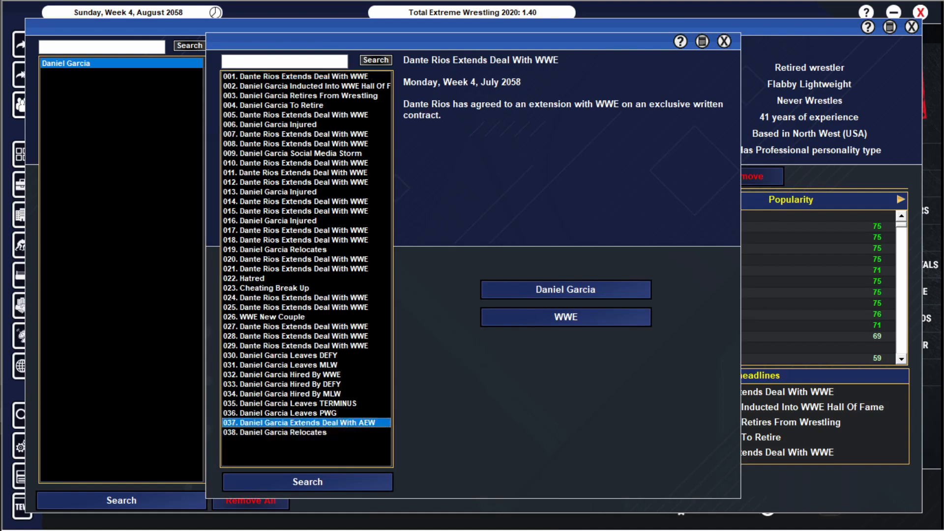
left_click(301, 403)
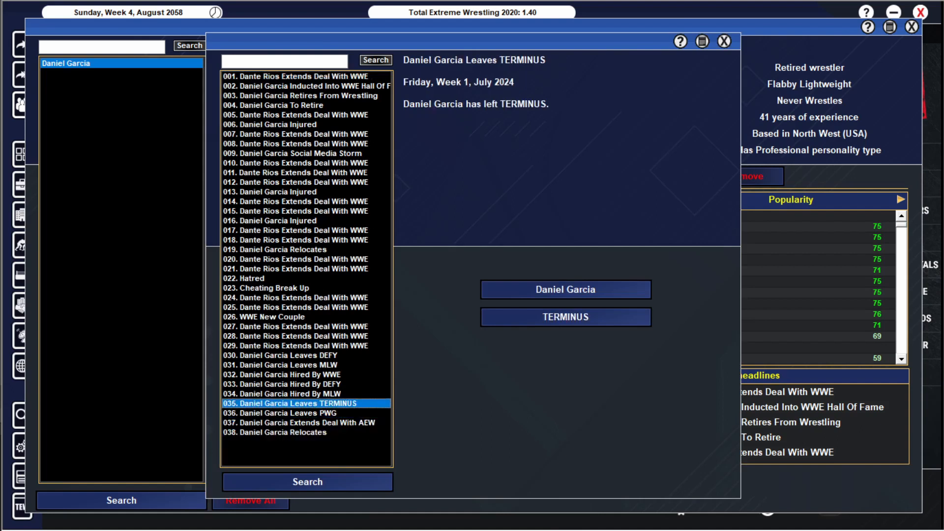
left_click(281, 413)
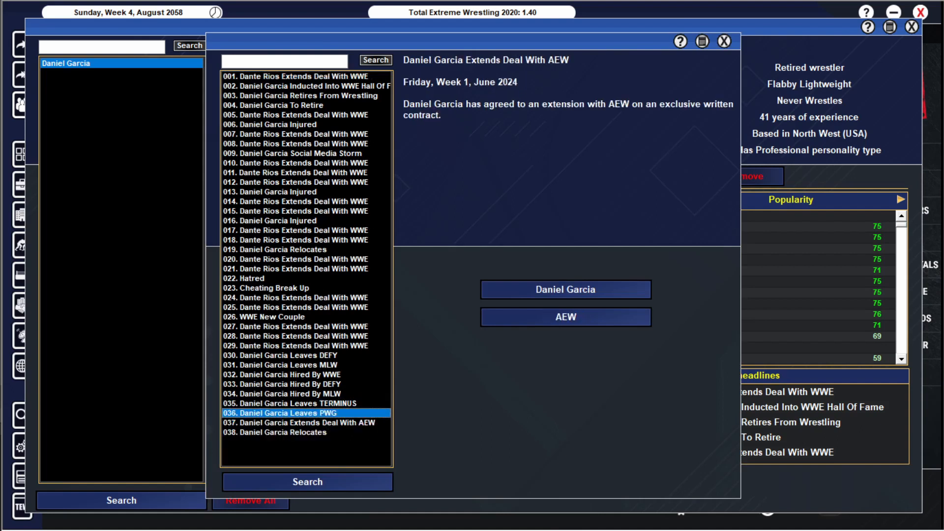
left_click(304, 422)
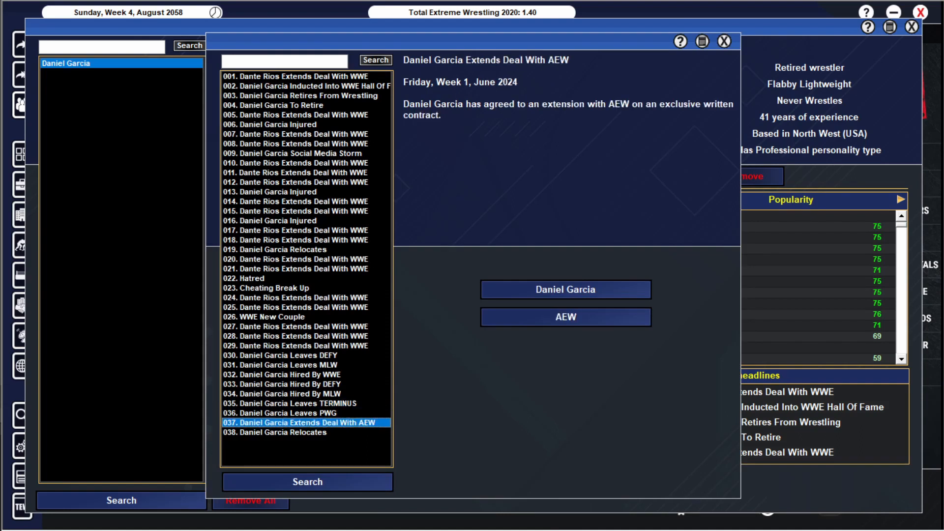
left_click(305, 393)
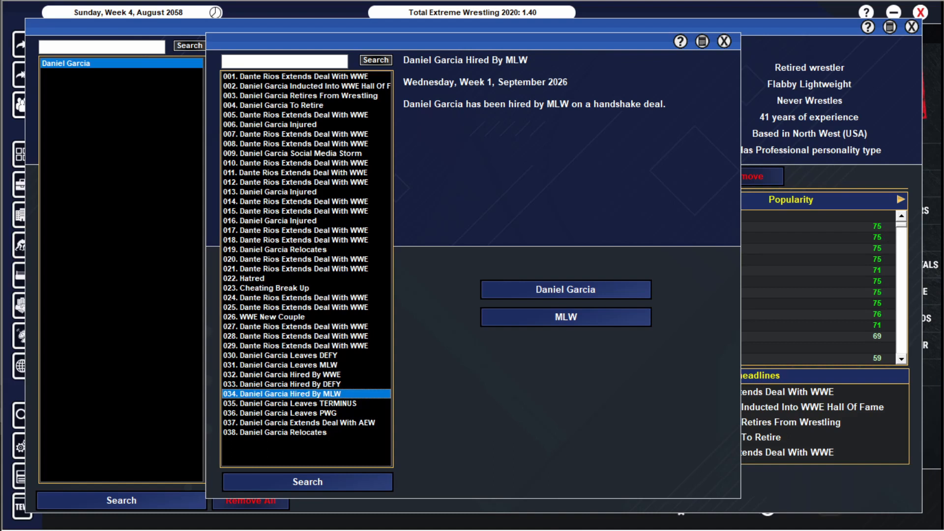
Step: Read the DEFY and WWE hiring stories and the WWE New Couple dating story with Becca
left_click(282, 384)
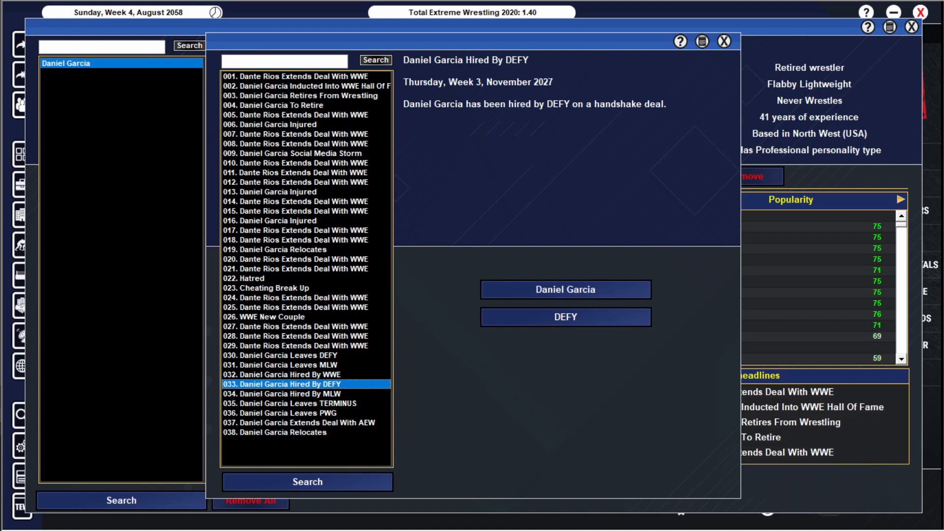
left_click(280, 375)
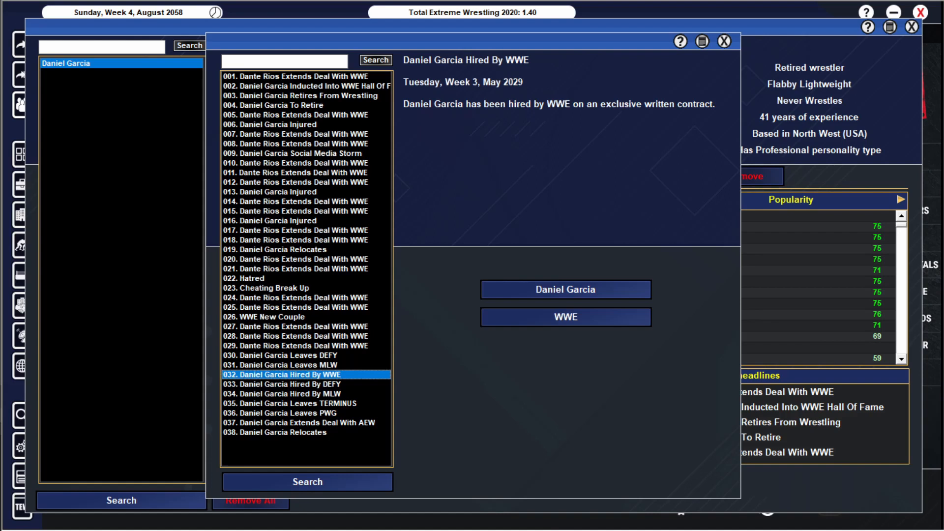
left_click(305, 393)
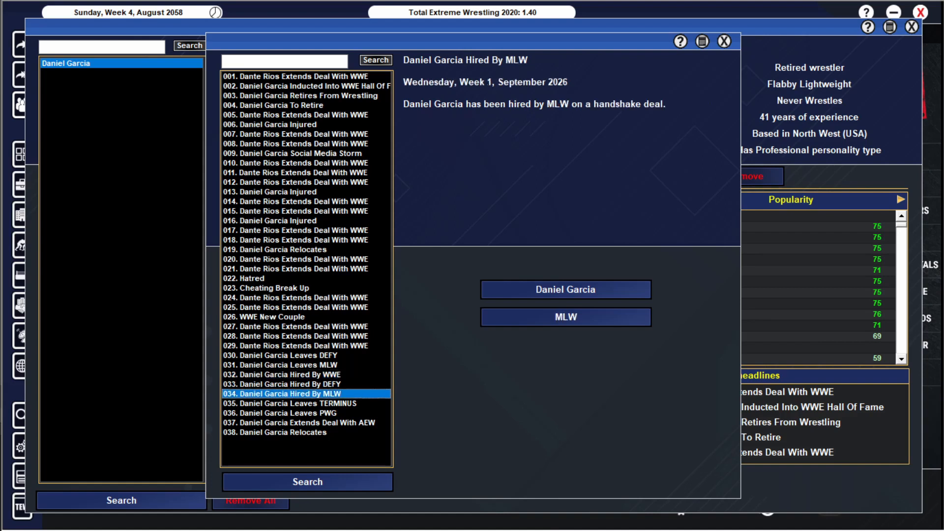
left_click(281, 374)
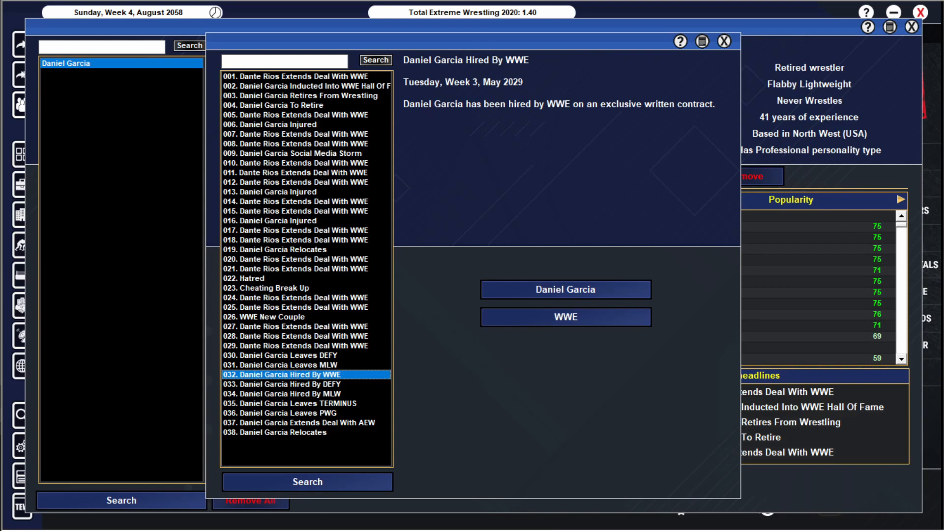
left_click(283, 316)
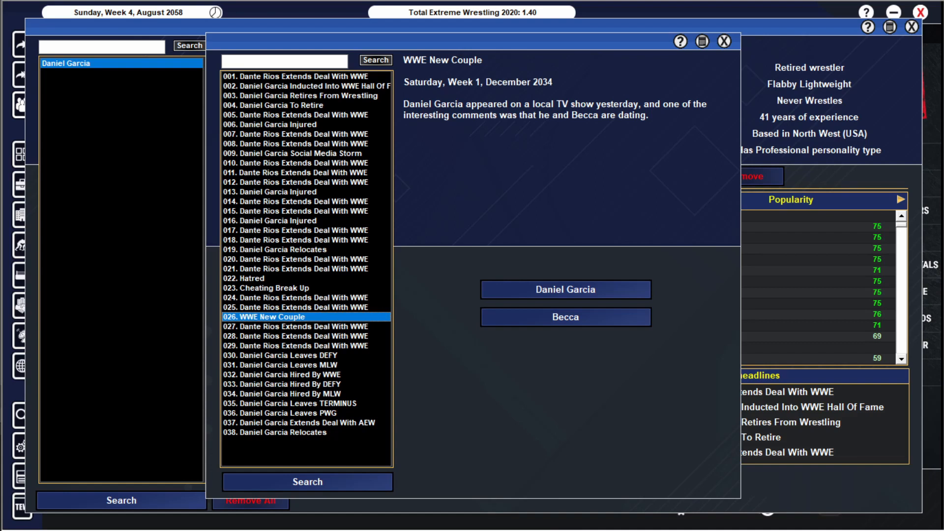
Step: Read the Cheating Break Up with Becca, the Marcus Fly hatred and the strained rotator cuff injury stories
left_click(565, 318)
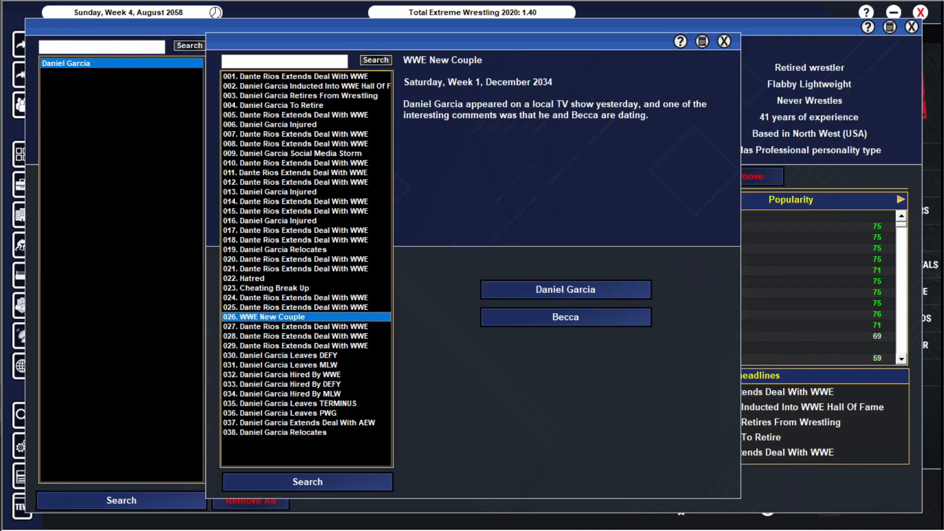
left_click(267, 288)
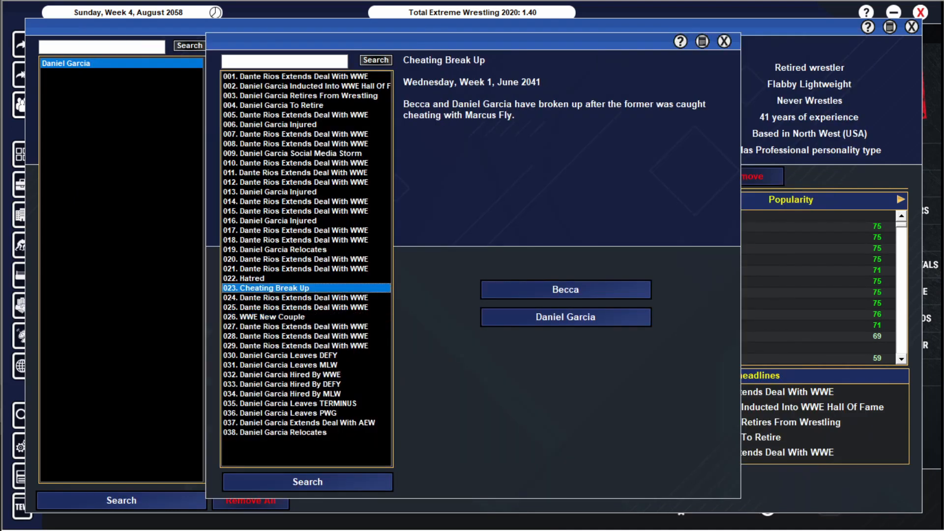
left_click(272, 278)
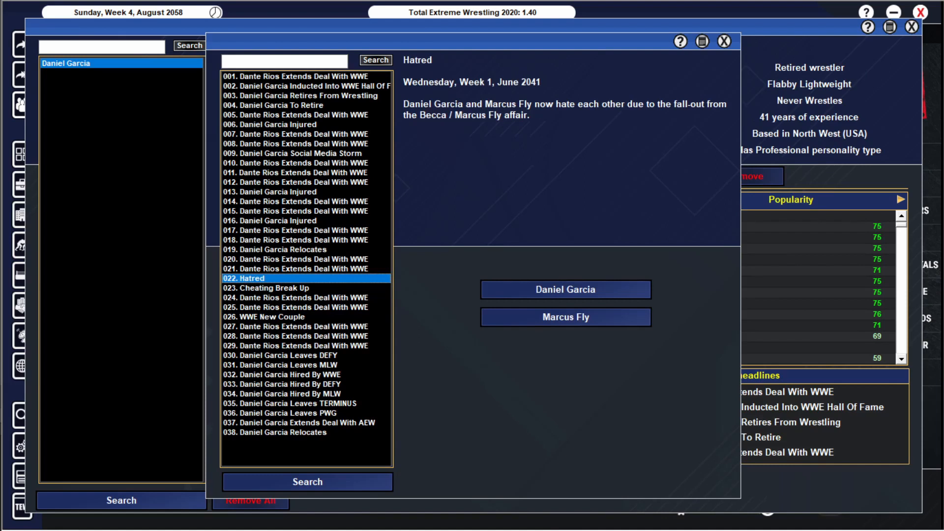
left_click(565, 317)
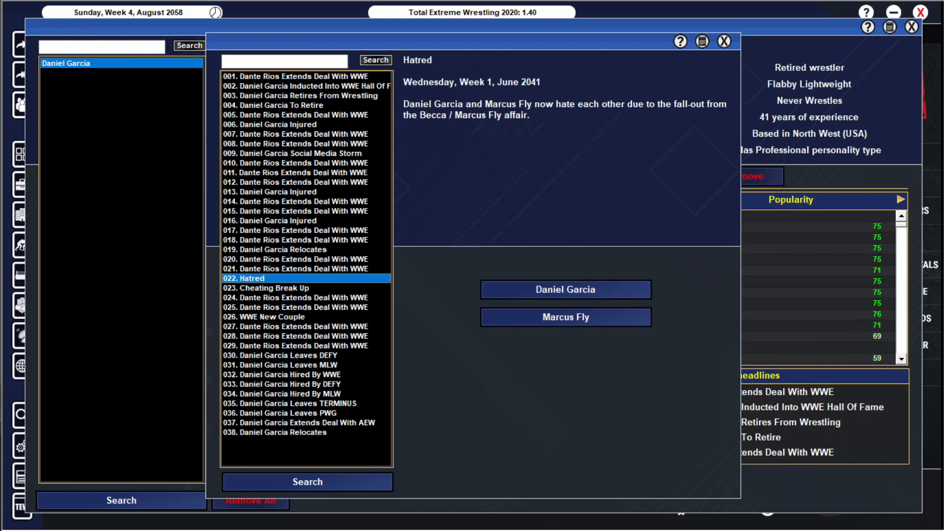
left_click(275, 249)
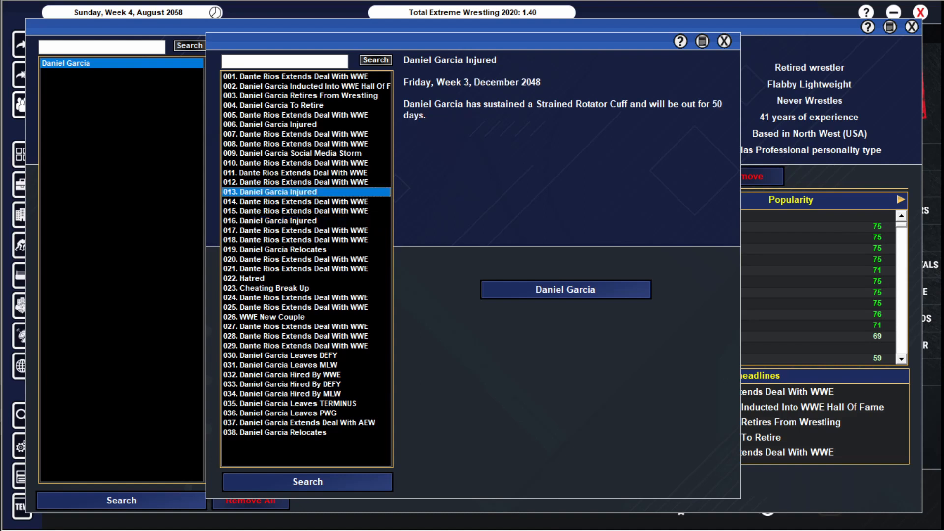
Step: Read the social media storm, tail bone injury, retirement and Hall of Fame stories, then return to the profile
left_click(292, 154)
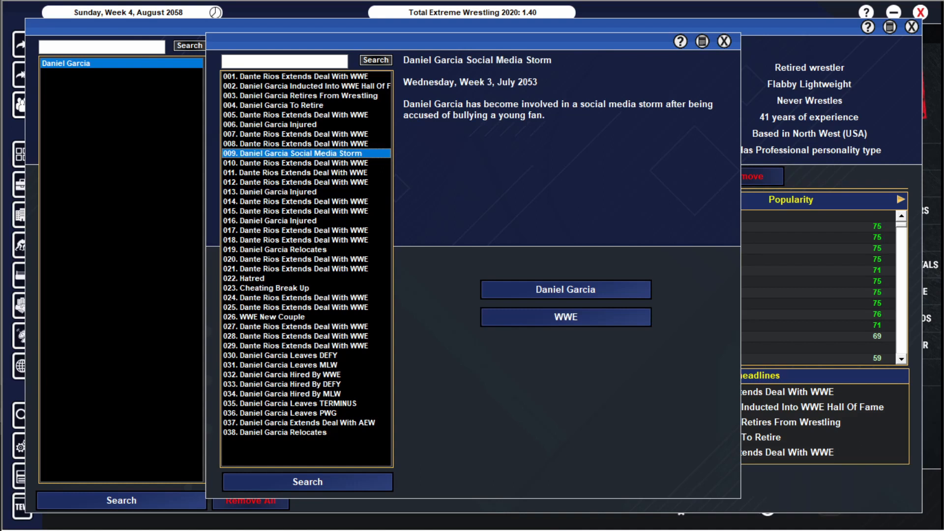
left_click(277, 124)
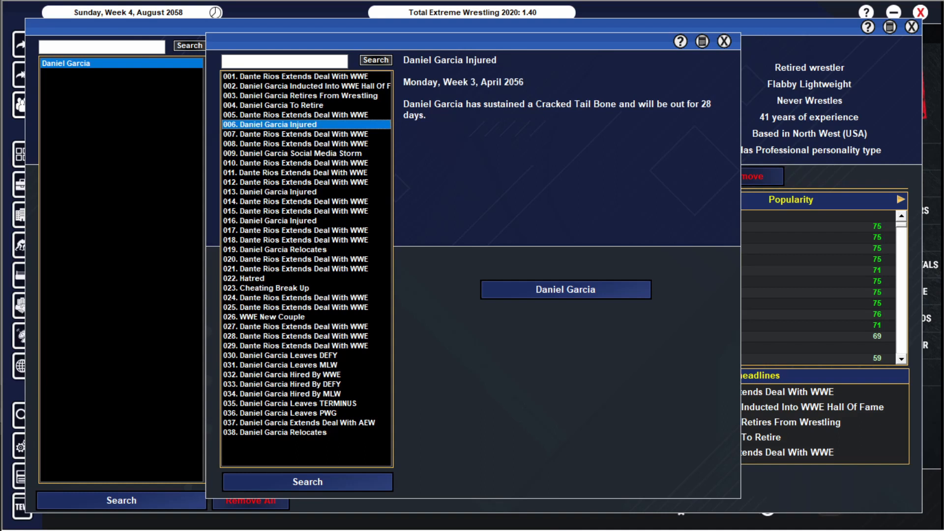
left_click(305, 95)
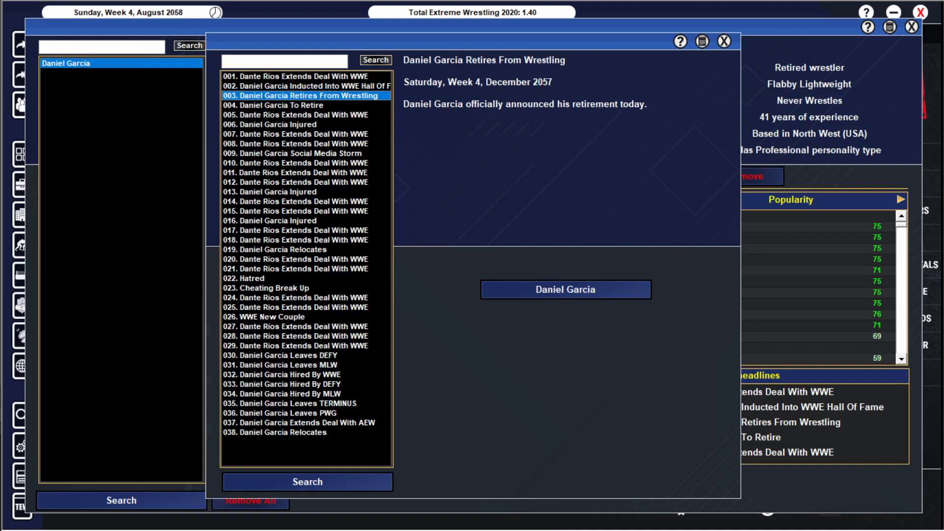
left_click(306, 86)
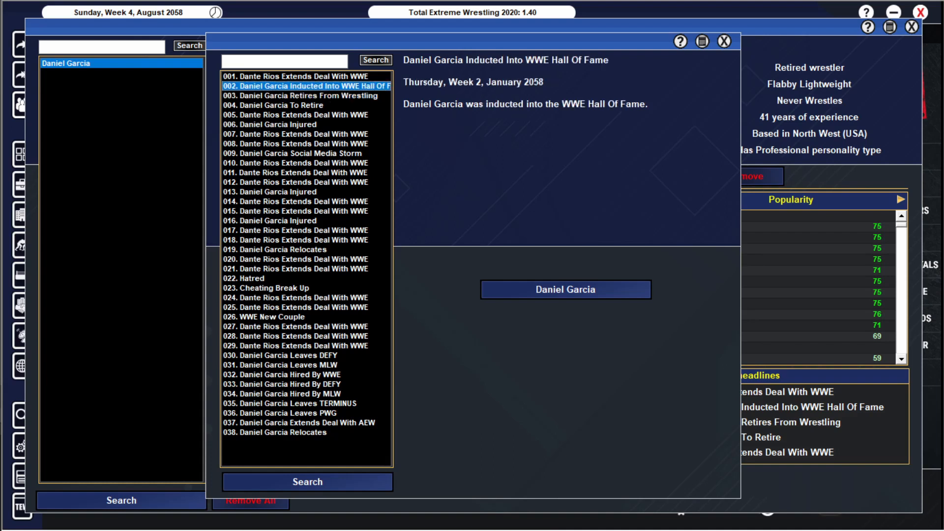
left_click(299, 77)
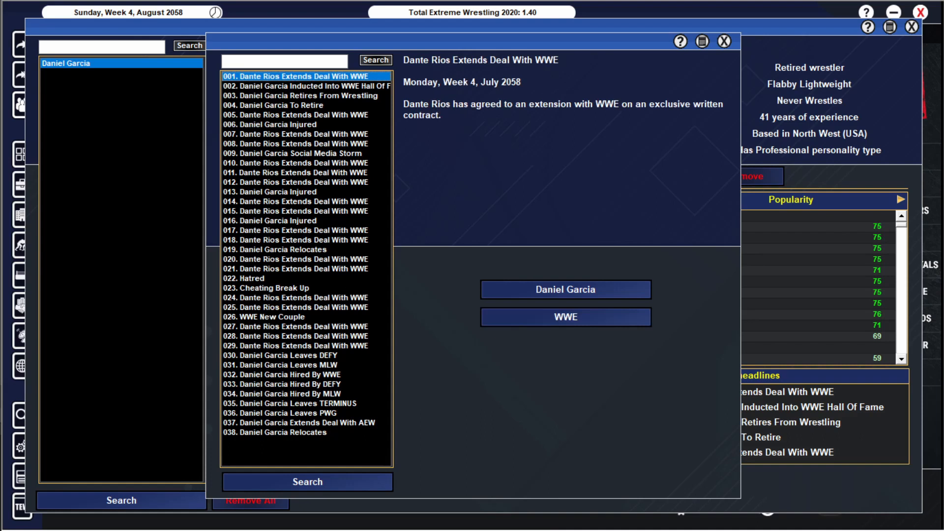
left_click(723, 42)
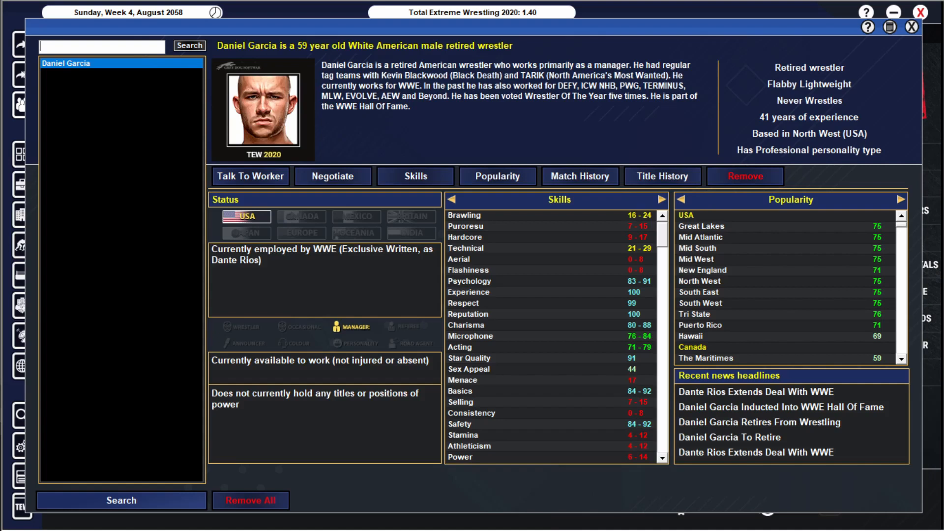
left_click(662, 176)
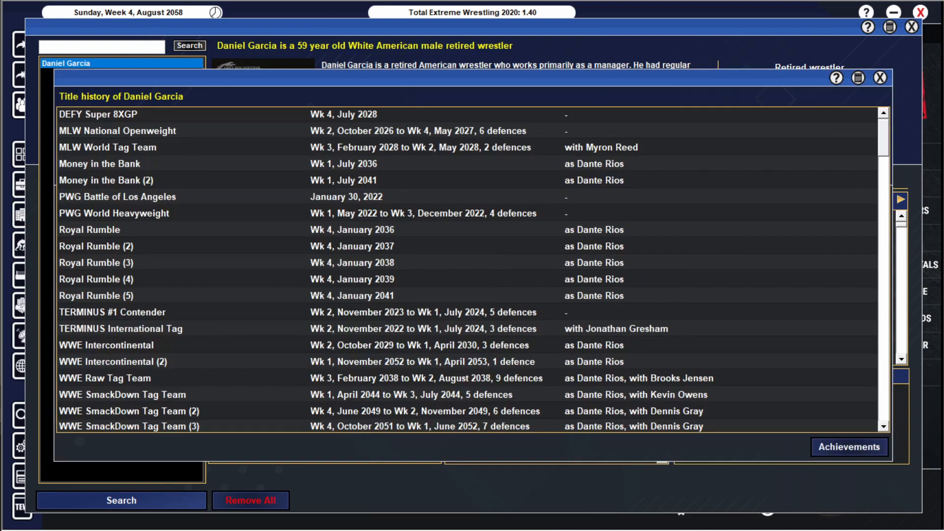
scroll("down", 3)
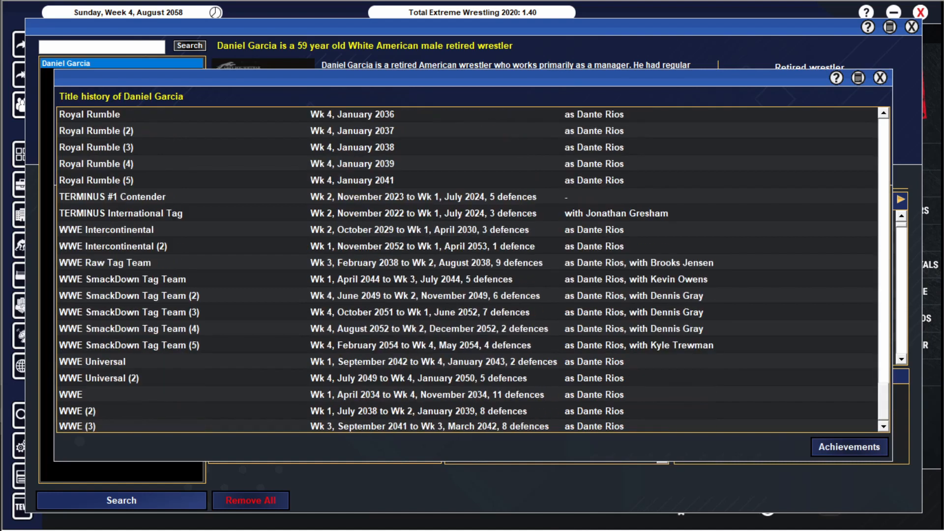
scroll("up", 3)
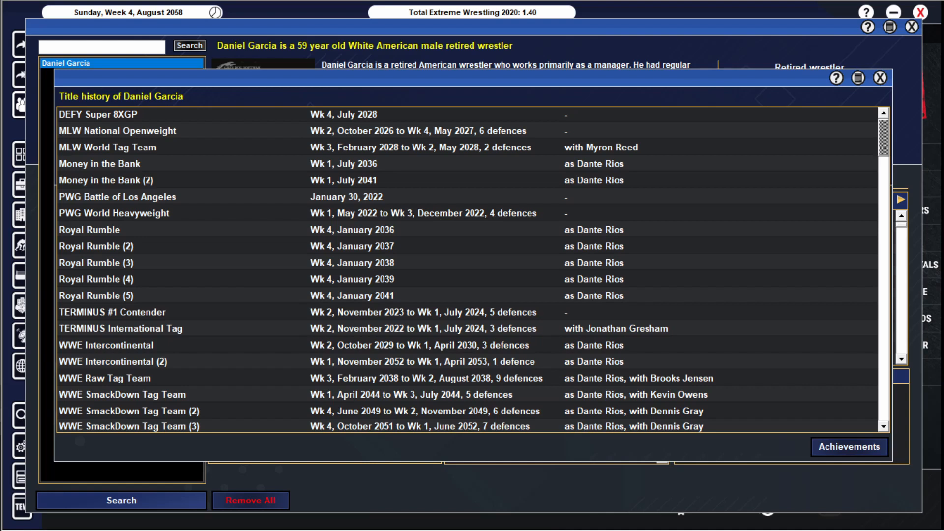
mouse_move(344, 180)
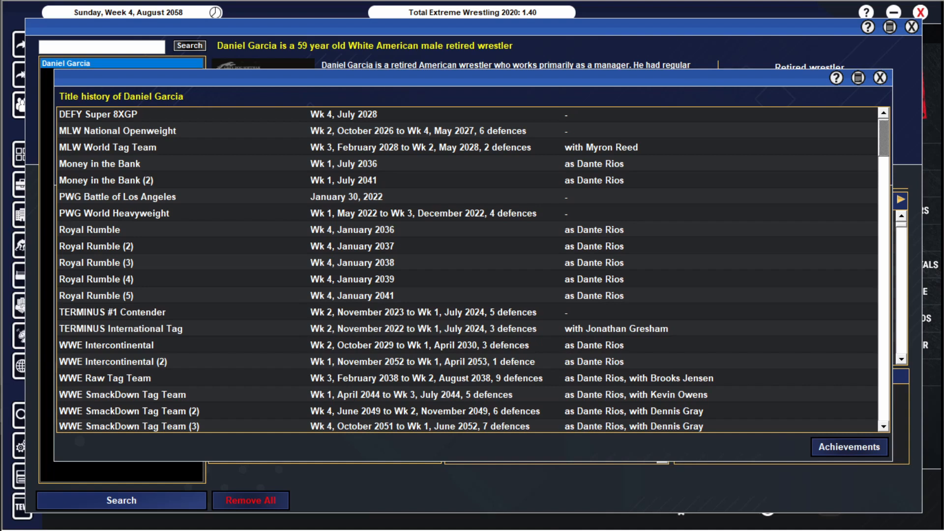
left_click(901, 360)
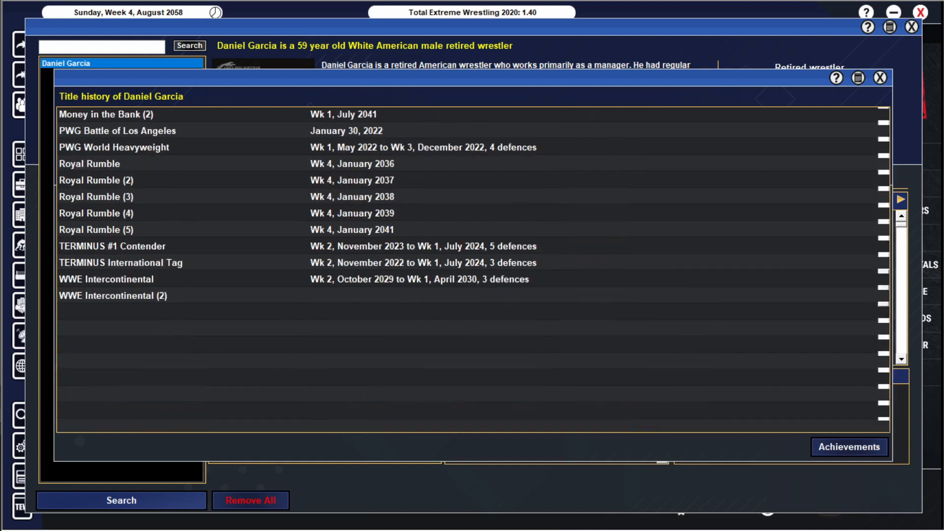
scroll("down", 3)
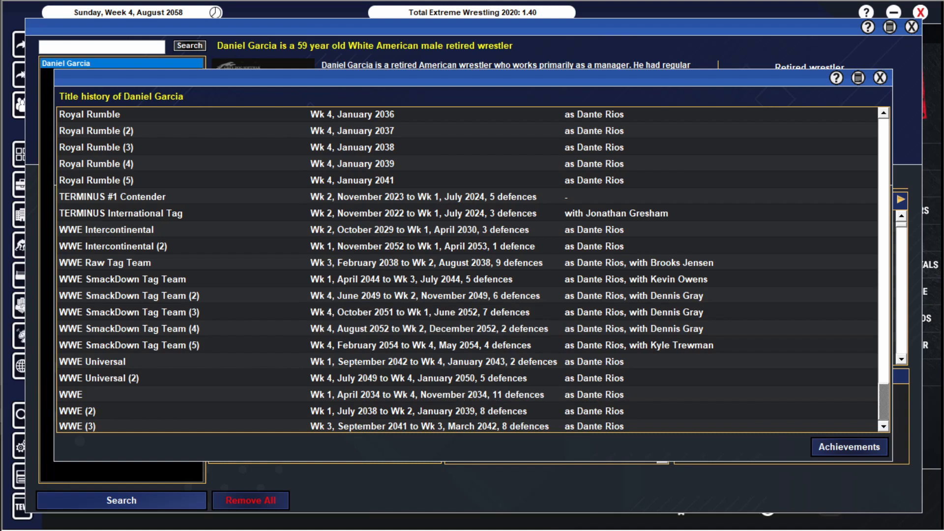
mouse_move(383, 296)
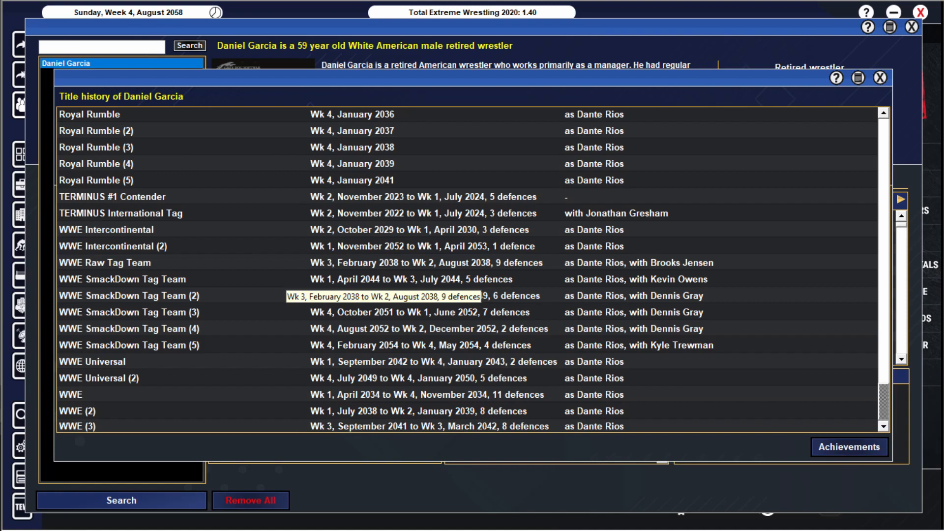
mouse_move(422, 296)
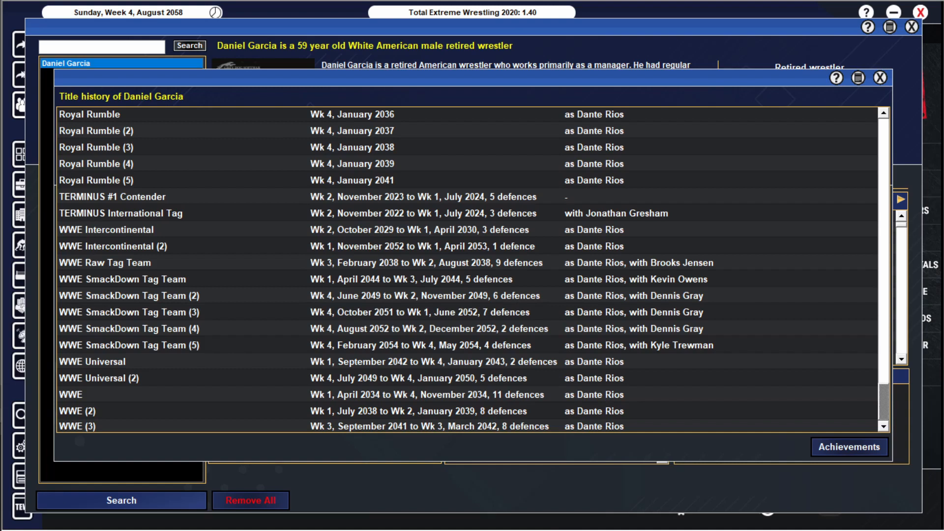
mouse_move(428, 377)
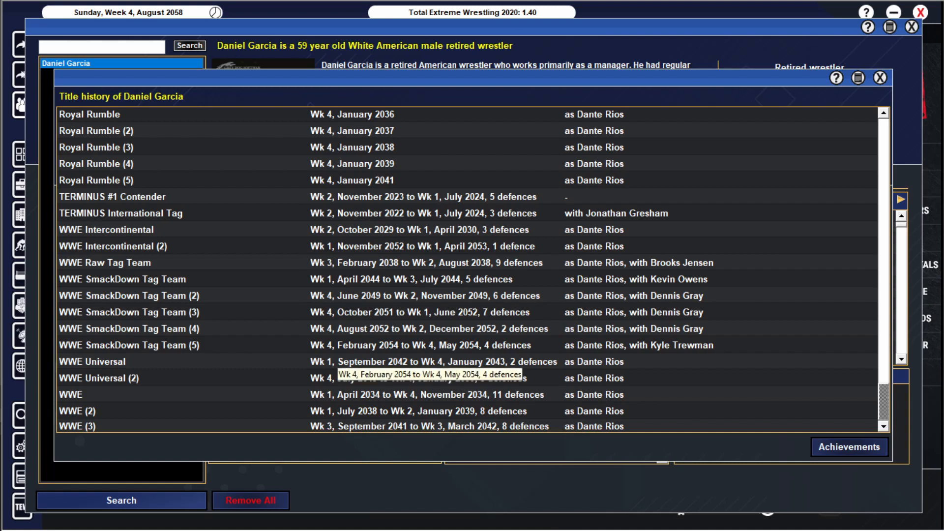
mouse_move(440, 426)
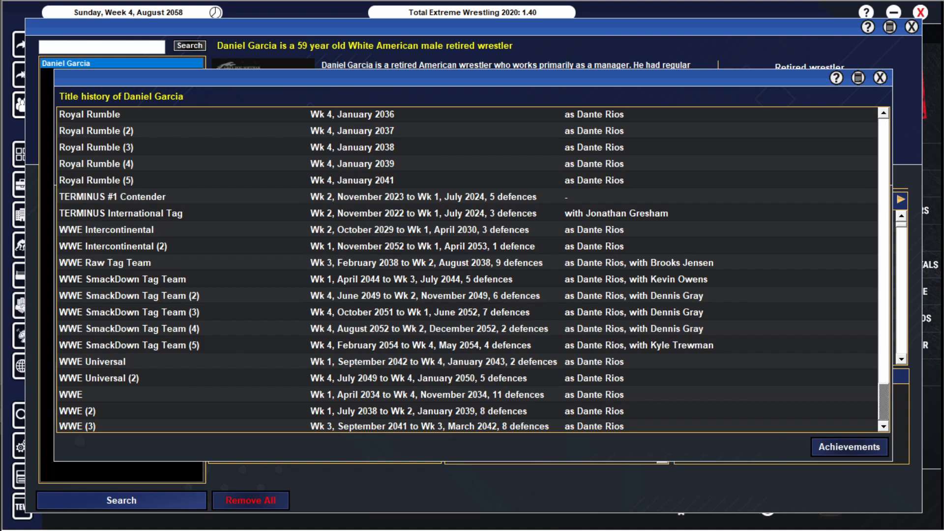
mouse_move(404, 425)
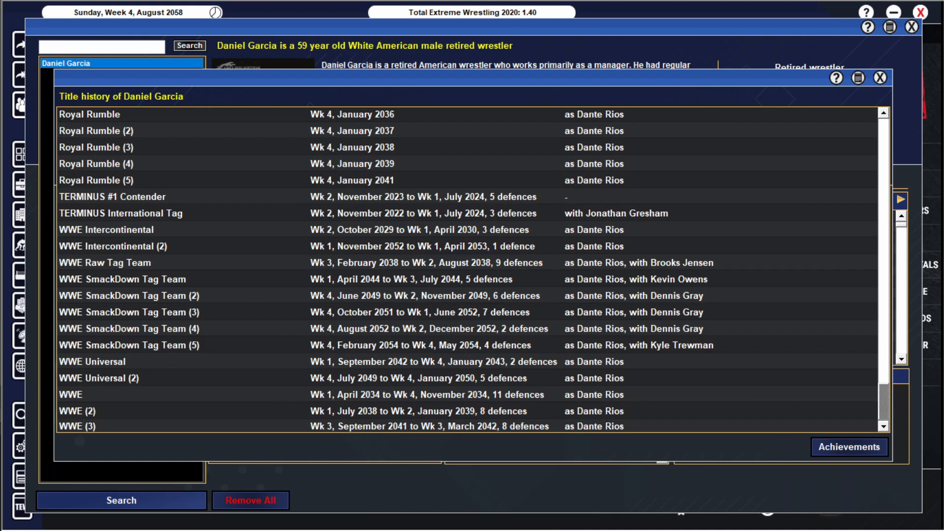
mouse_move(374, 378)
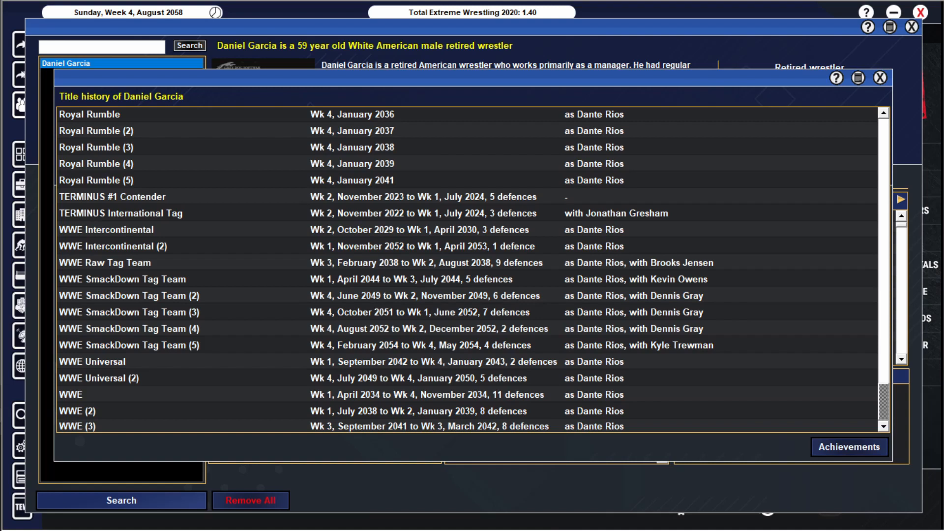
mouse_move(374, 312)
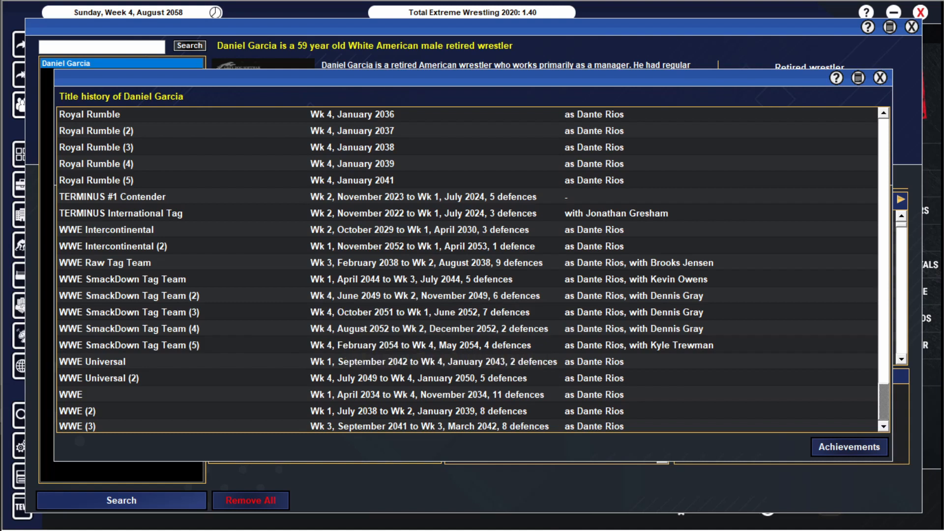
mouse_move(392, 355)
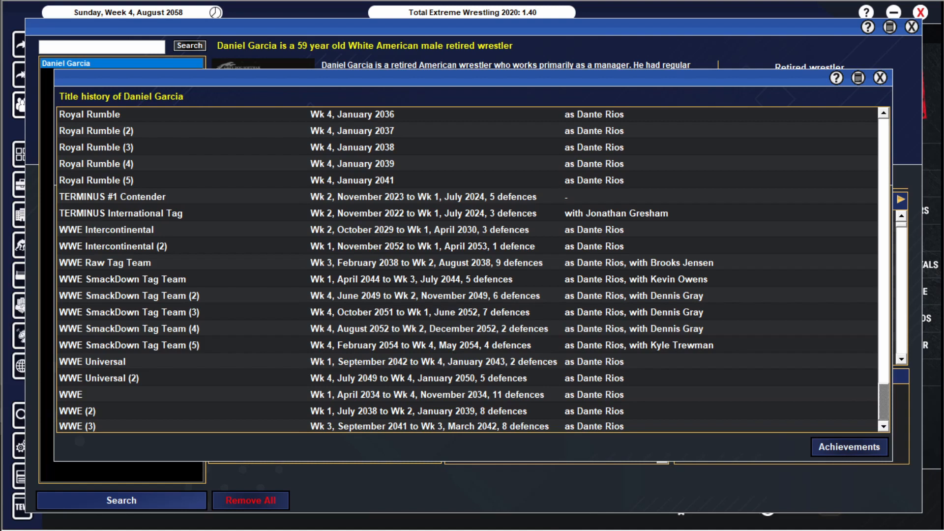
scroll("up", 3)
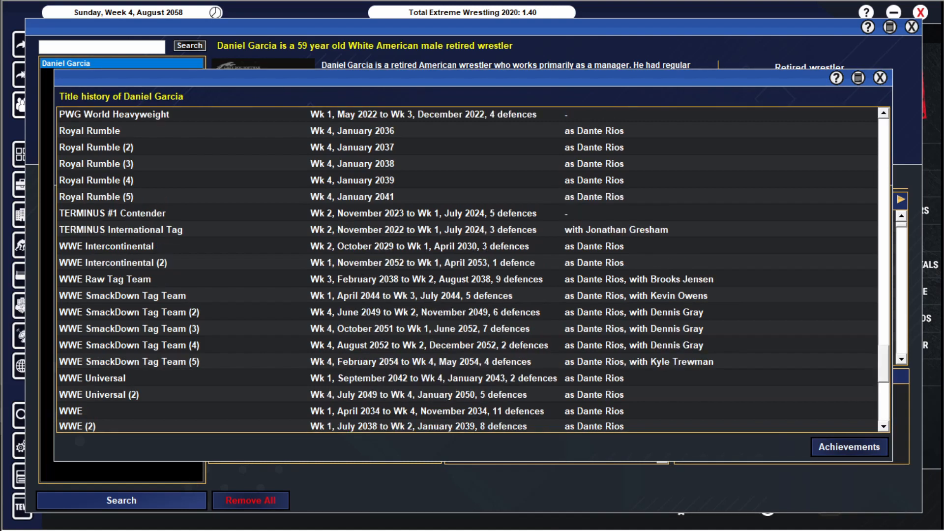
scroll("up", 3)
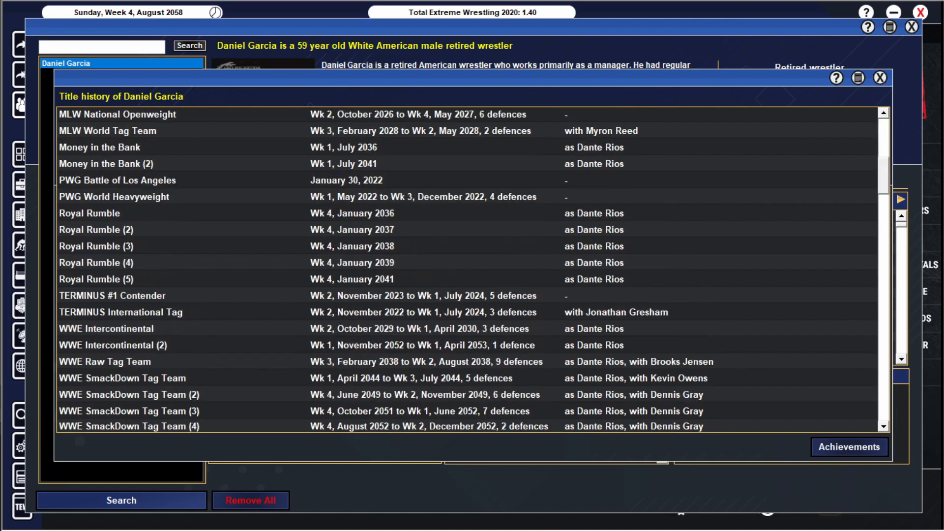
scroll("down", 3)
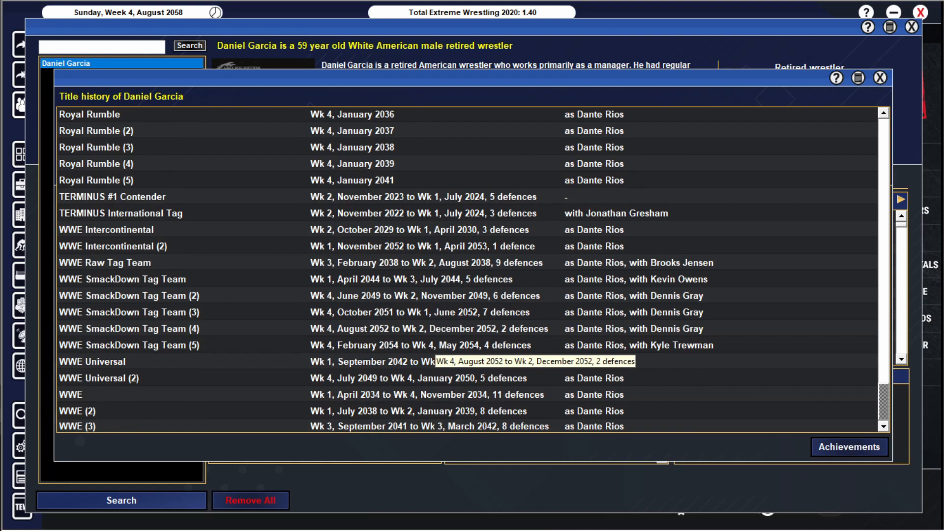
Step: Review Garcia's Achievements list of awards and Power 500 rankings, then return to his profile
left_click(849, 447)
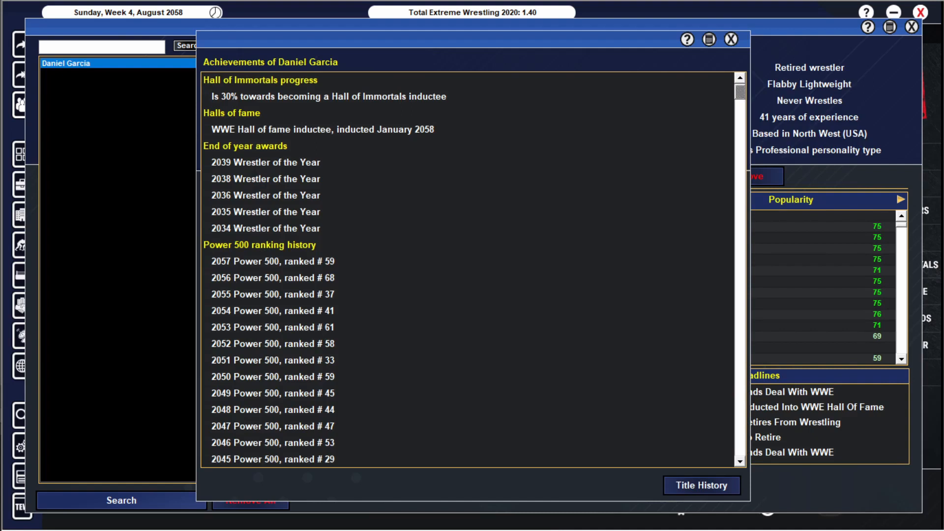
scroll("down", 3)
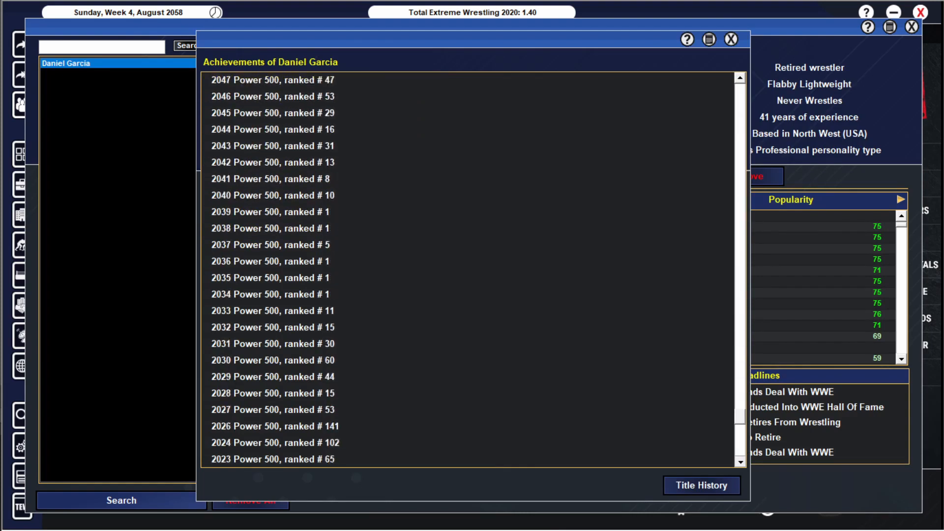
scroll("down", 3)
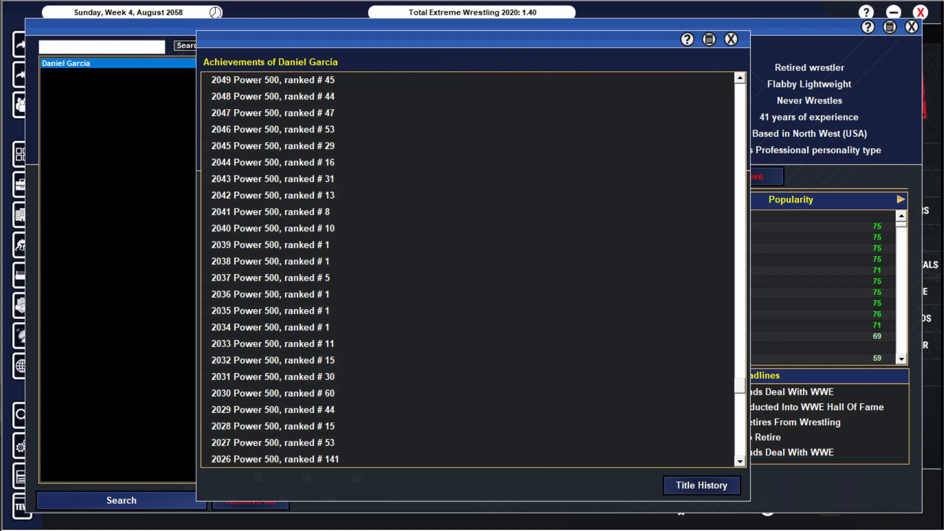
scroll("up", 3)
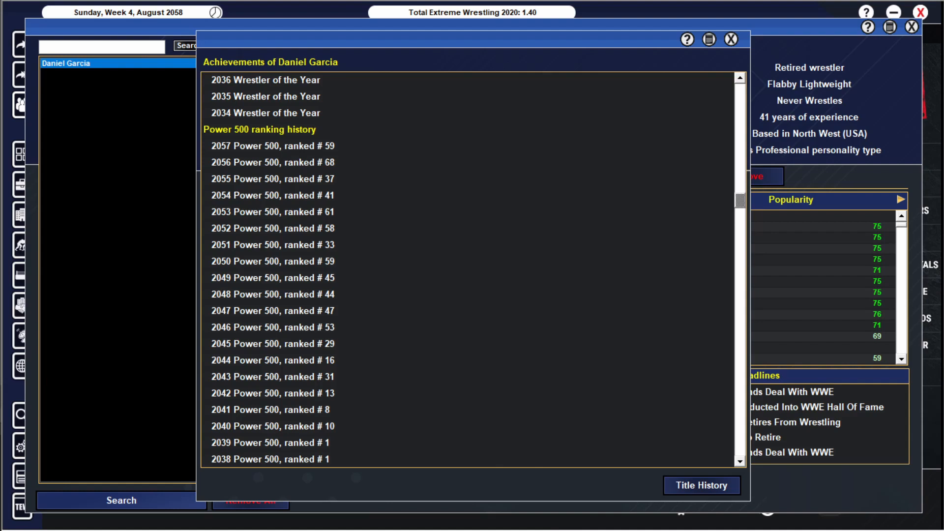
left_click(731, 39)
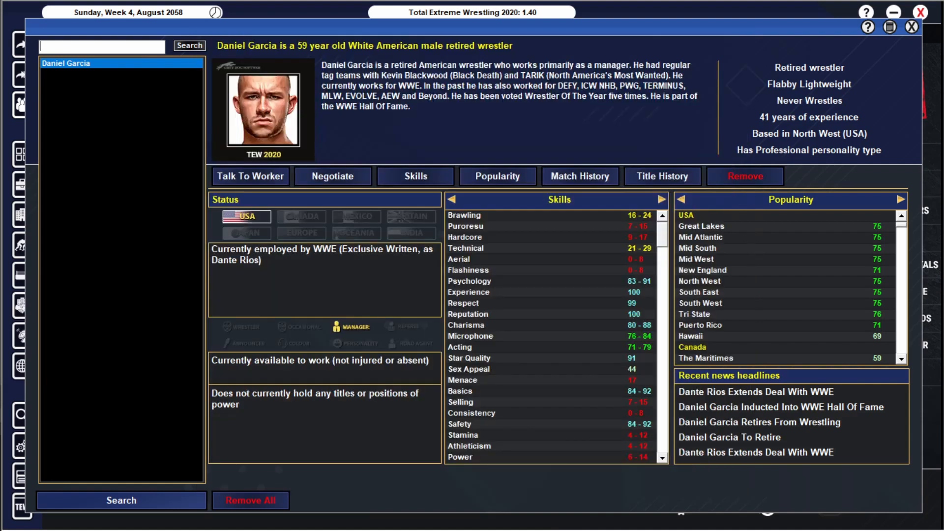
Step: Filter Garcia's match history to 2034 and view his WWE RAW title defence against Logan Paul
left_click(580, 176)
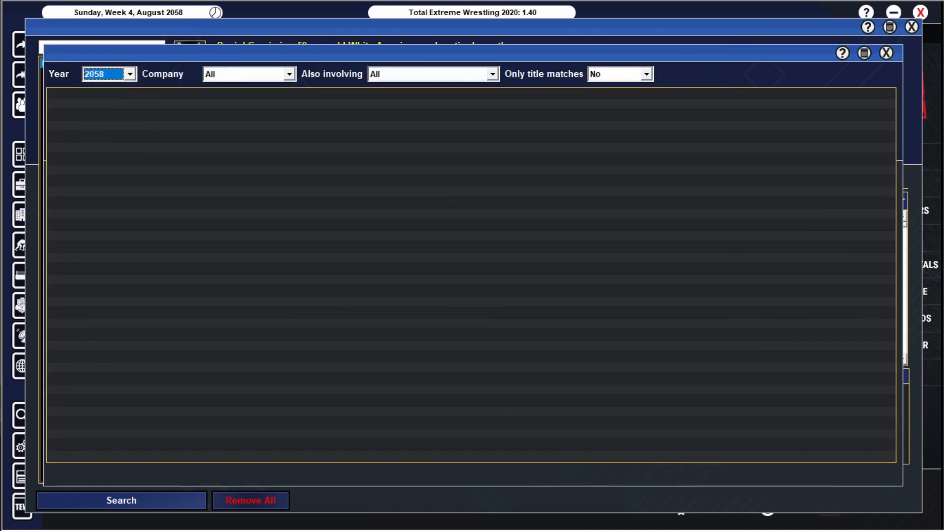
left_click(108, 74)
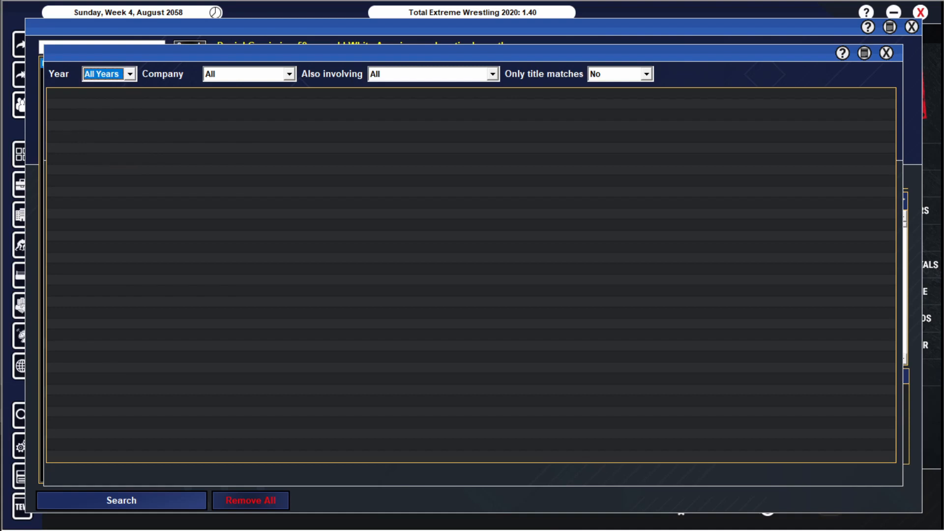
left_click(121, 500)
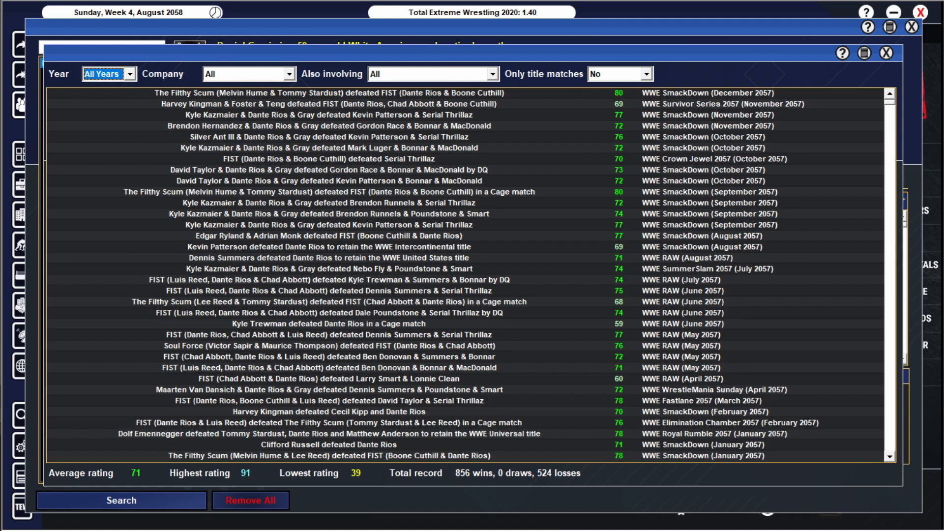
left_click(108, 74)
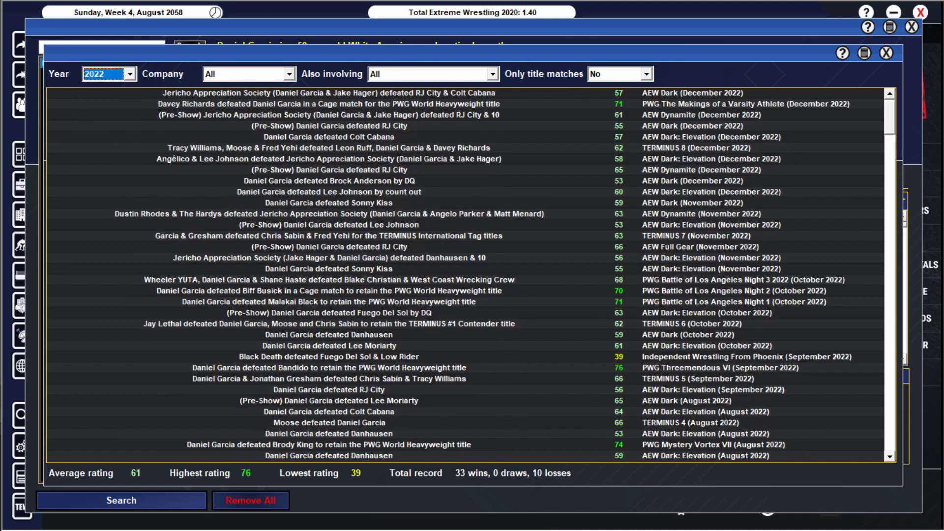
left_click(121, 501)
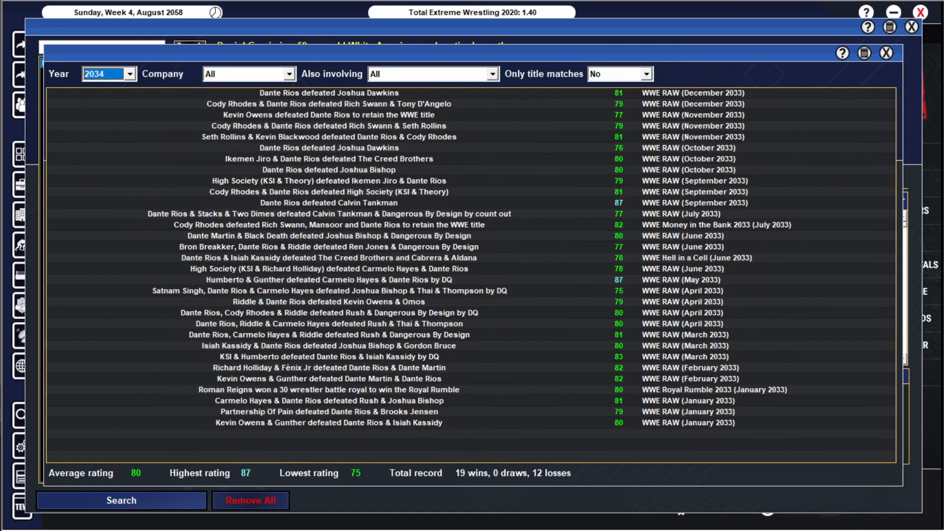
left_click(121, 500)
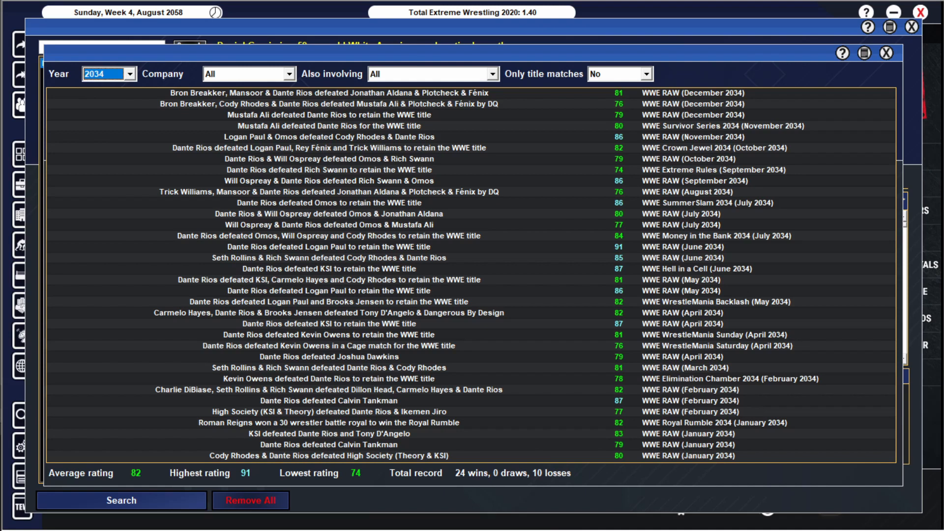
left_click(328, 246)
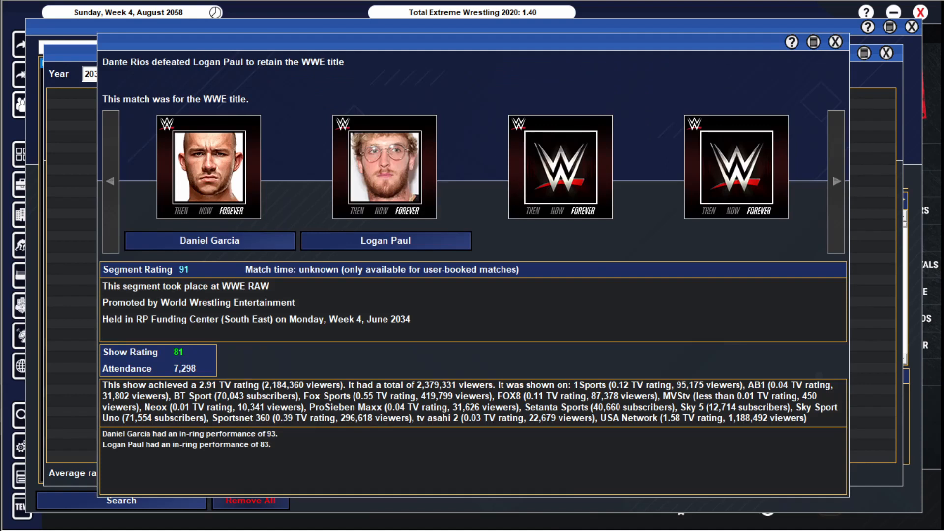
Step: View the 2035 tag win with Rey Fénix over Kassidy and Logan Paul, then leave the match history
left_click(835, 41)
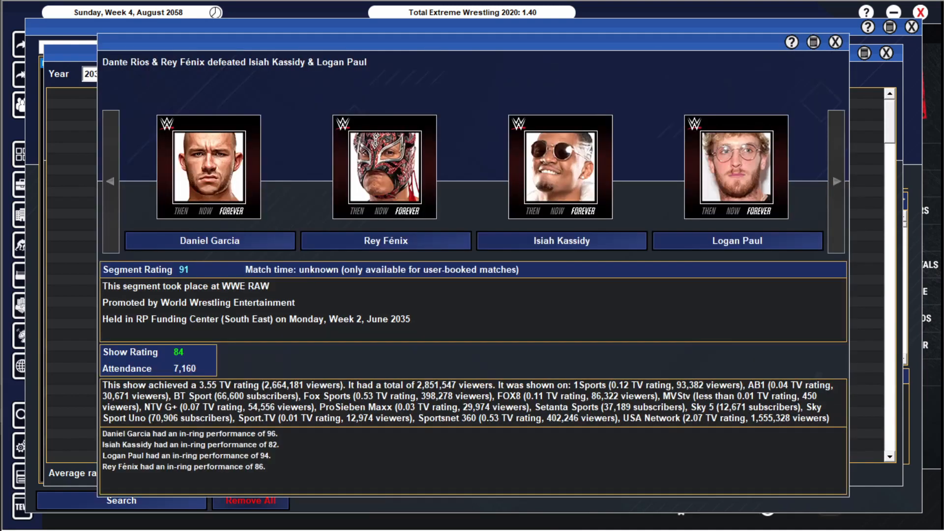
left_click(835, 41)
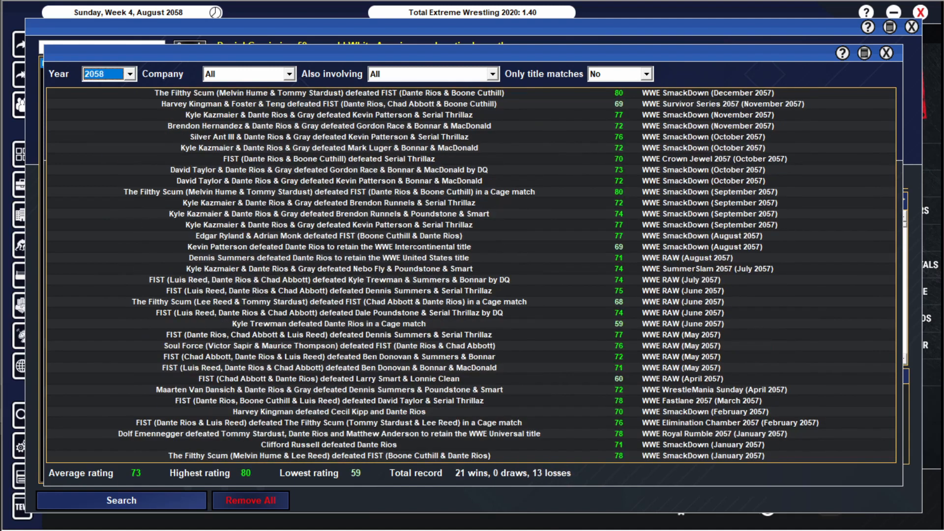
left_click(130, 74)
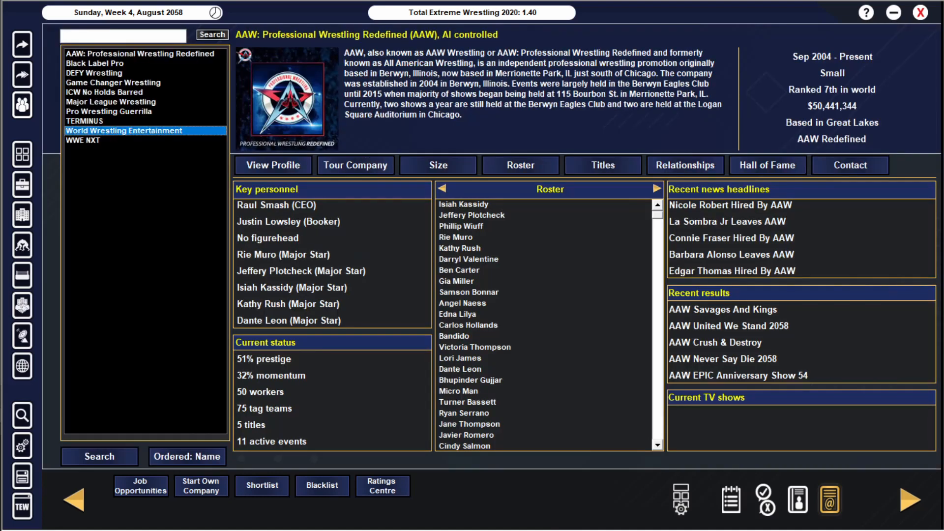
Step: Show WWE's company profile and its show history filtered to 2034
left_click(124, 131)
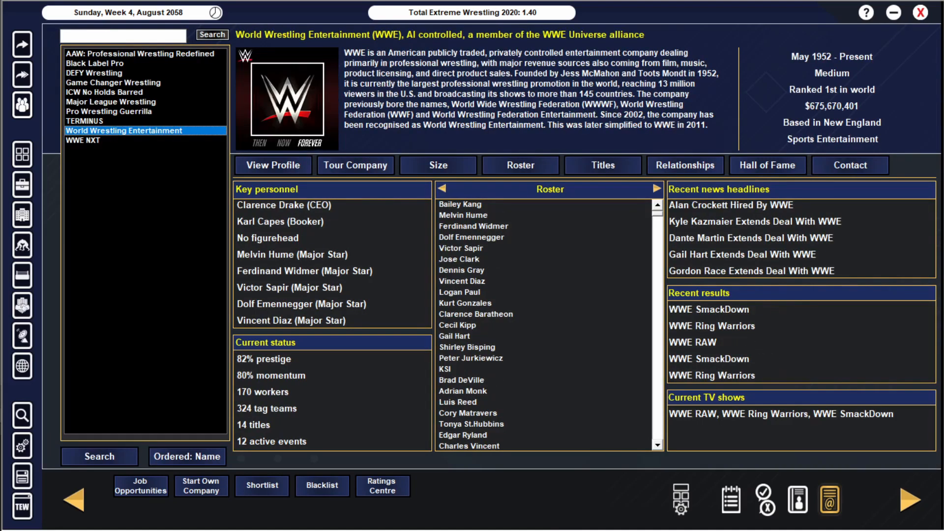
left_click(272, 165)
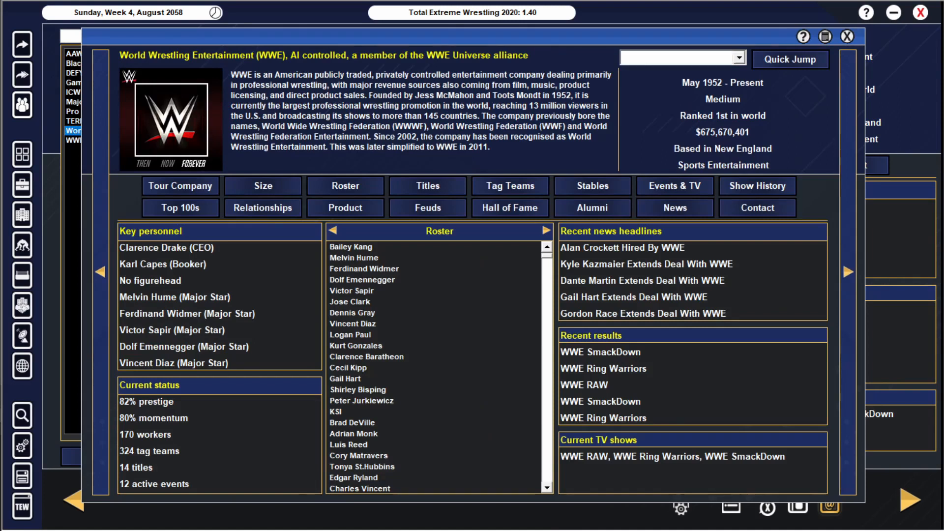
left_click(600, 352)
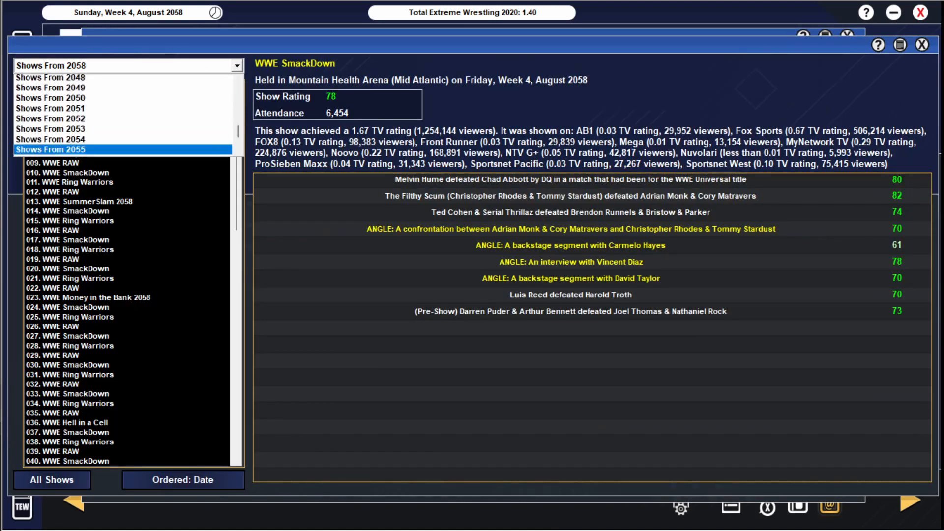
scroll("up", 3)
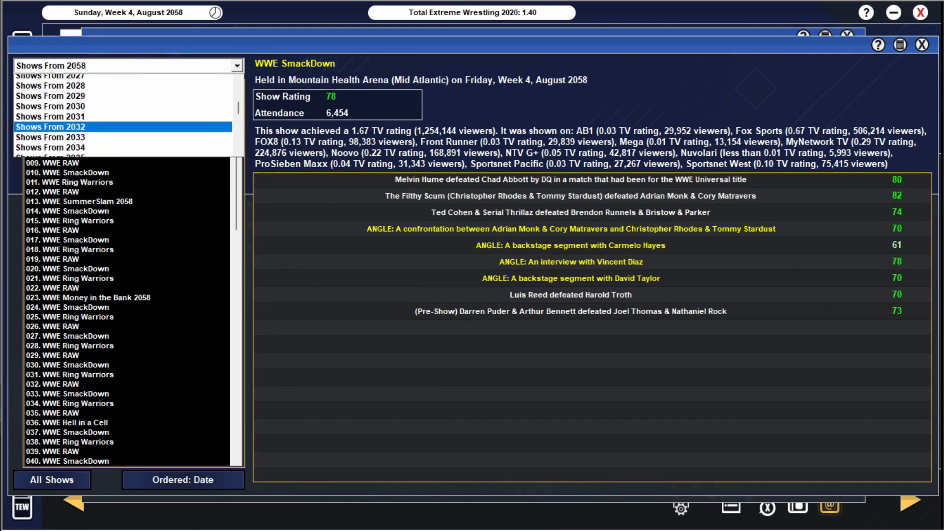
left_click(120, 147)
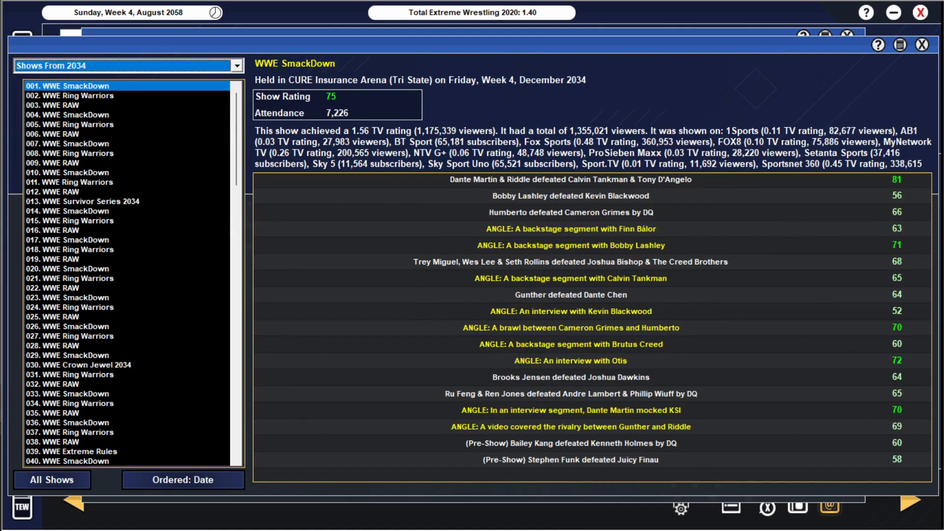
Step: View the first Ring Warriors show of 2034 and the WrestleMania Saturday 2034 show
left_click(69, 96)
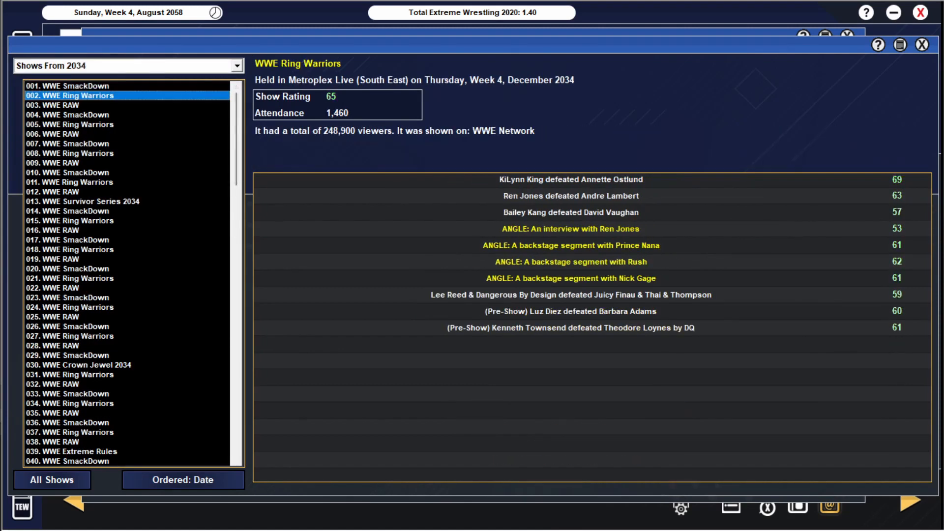
scroll("down", 3)
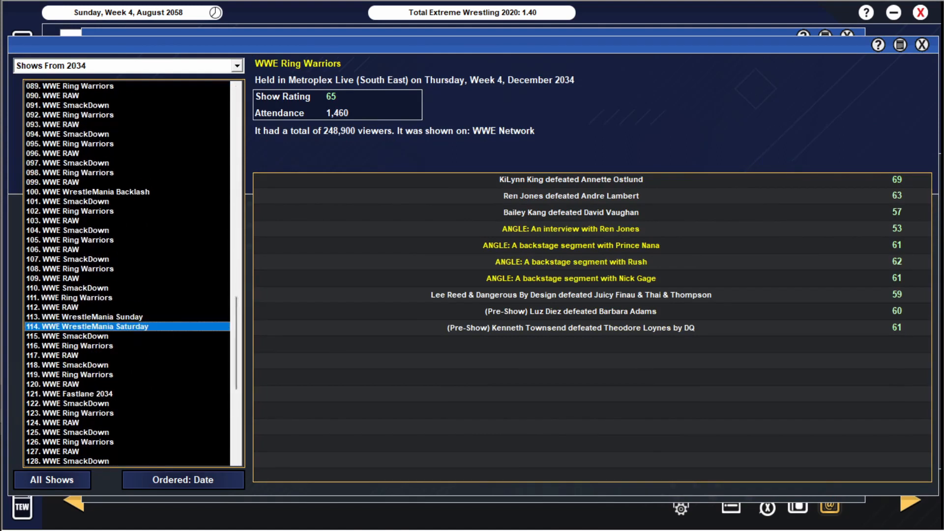
left_click(88, 316)
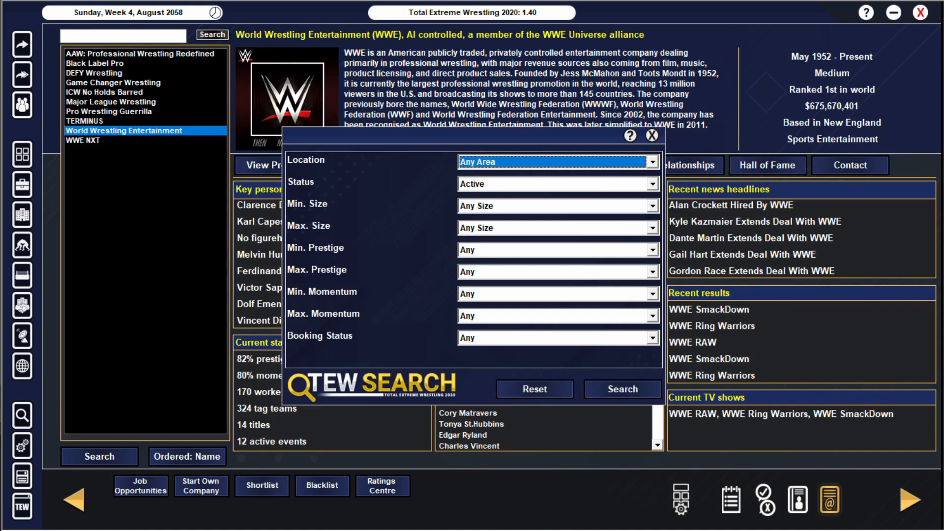
Step: List inactive promotions and read AEW's 2025 going-out-of-business news, returning to its profile
left_click(651, 136)
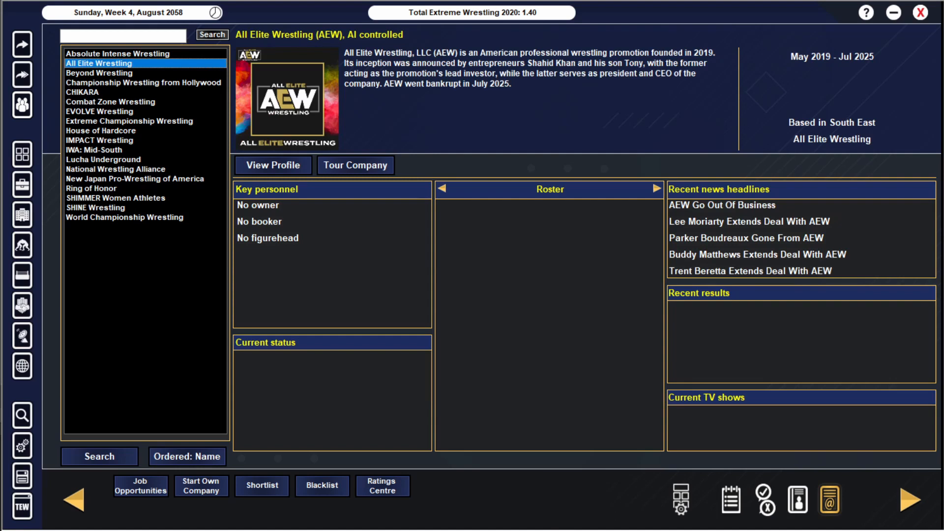
left_click(211, 34)
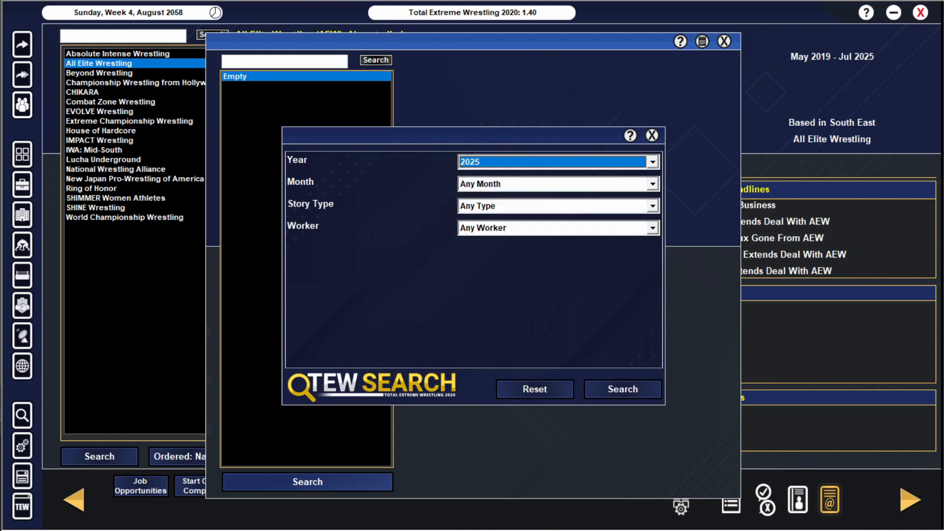
left_click(622, 388)
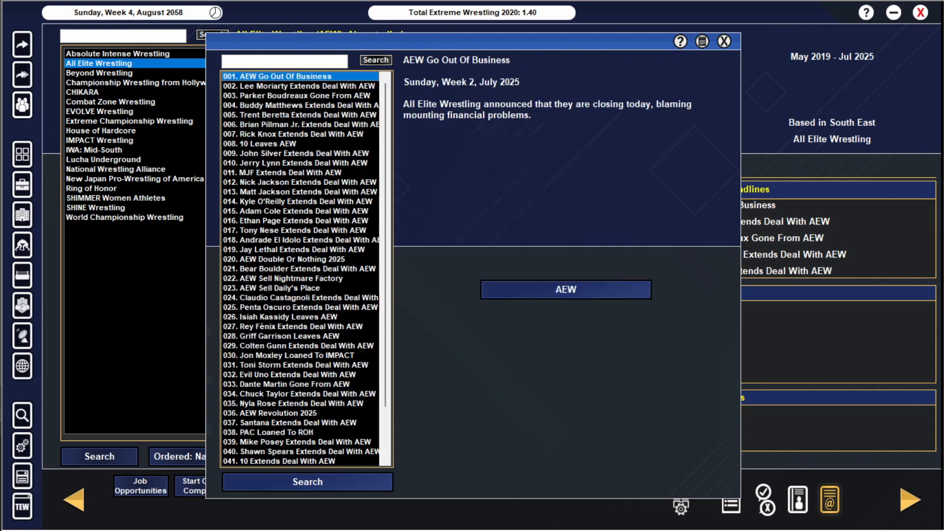
left_click(725, 41)
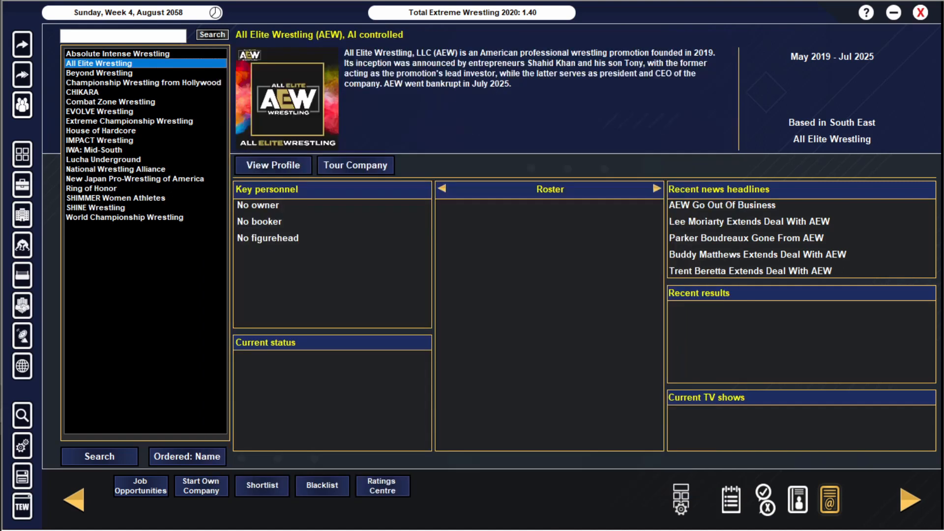